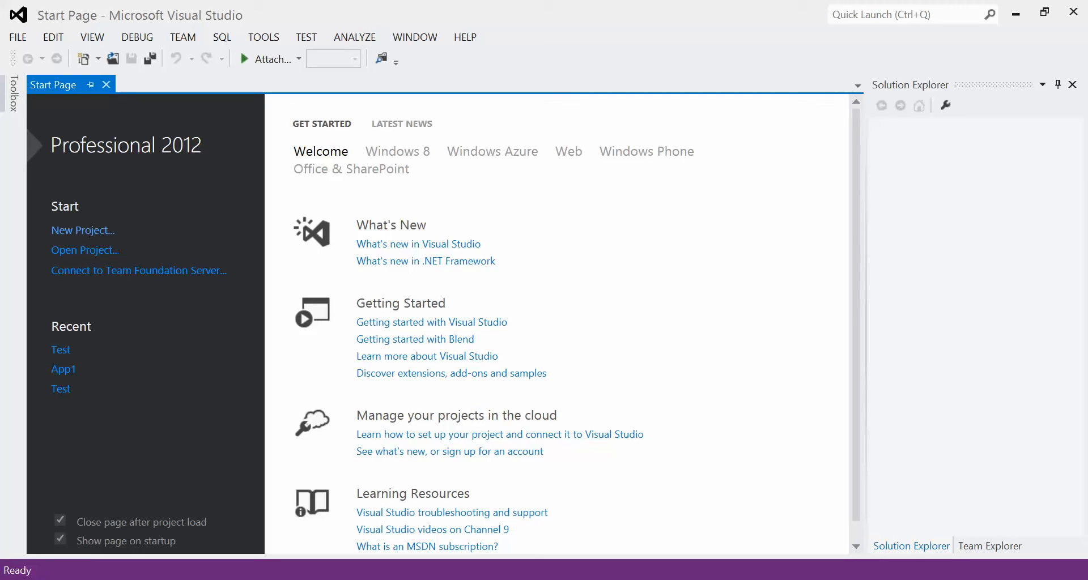
Step: Show the FILE menu's New submenu with its project, web site and file options
{"action": "left_click", "coordinate": [17, 36]}
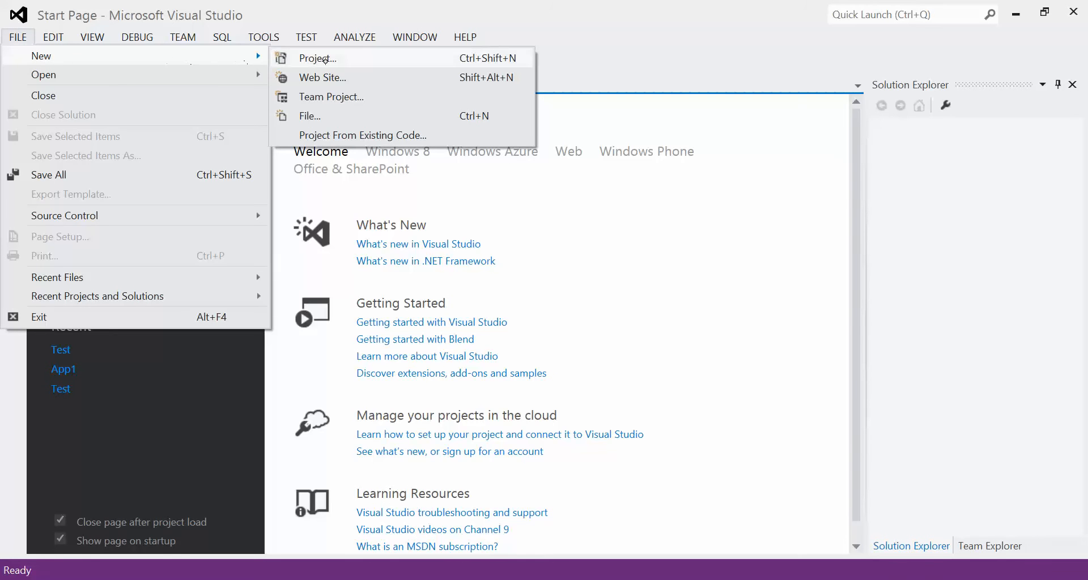
Step: Start a new project and choose the Visual C# Windows Forms Application template
{"action": "left_click", "coordinate": [317, 58]}
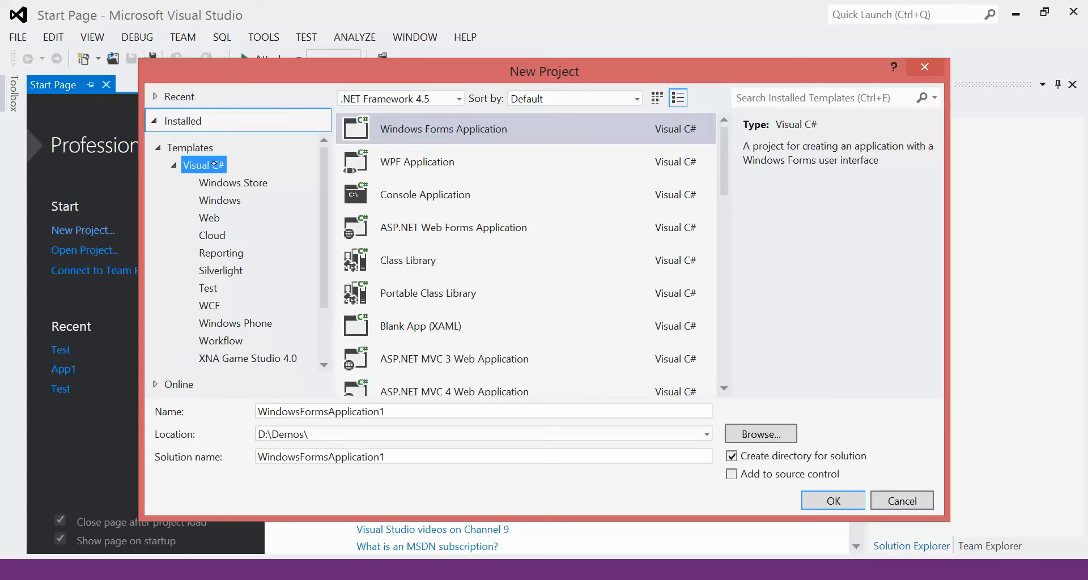
{"action": "mouse_move", "coordinate": [295, 350]}
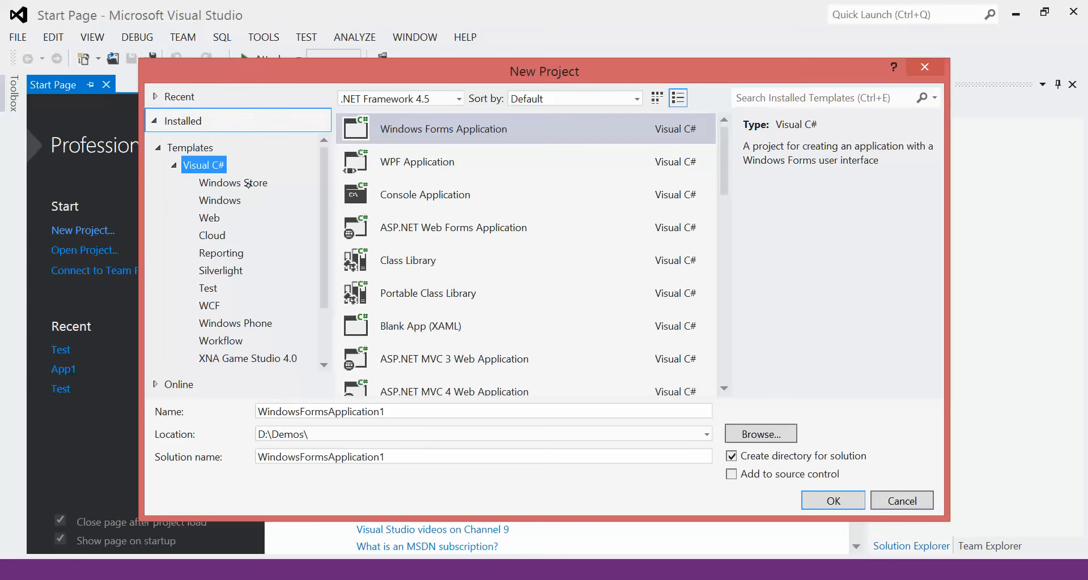
{"action": "left_click", "coordinate": [248, 358]}
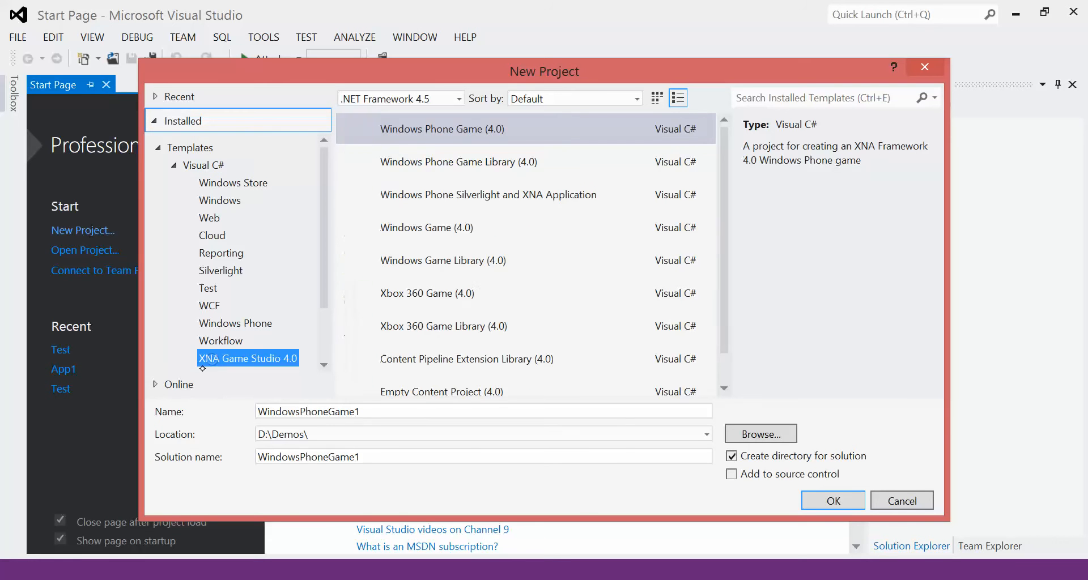
{"action": "left_click", "coordinate": [204, 164]}
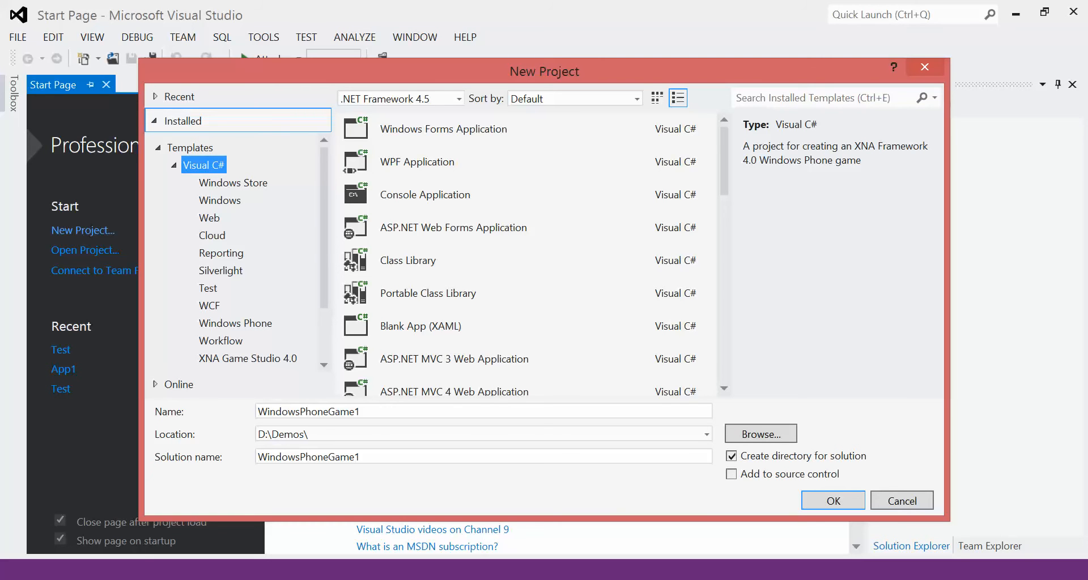
{"action": "mouse_move", "coordinate": [444, 134]}
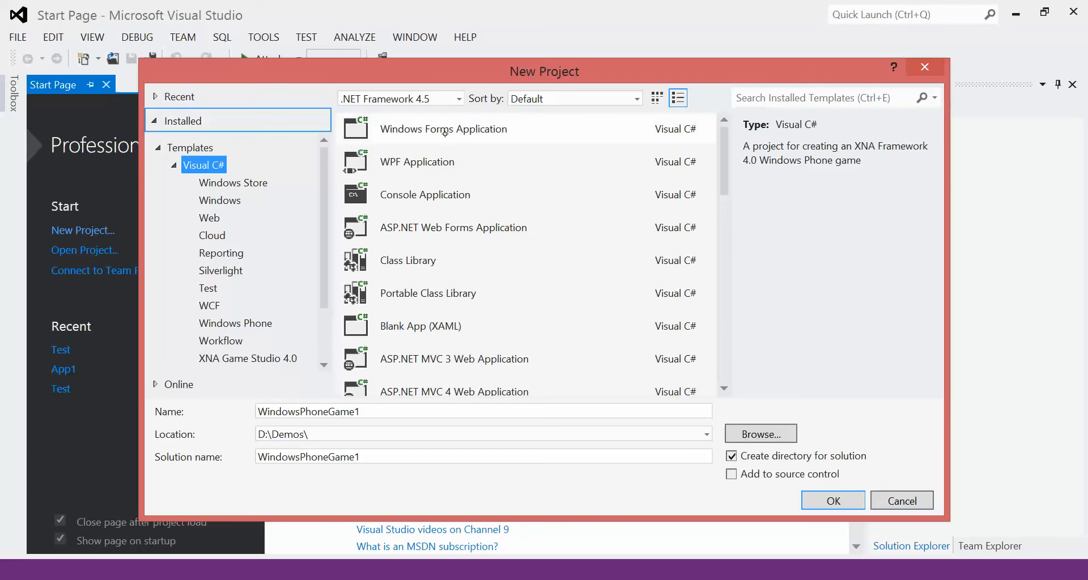
{"action": "mouse_move", "coordinate": [443, 128]}
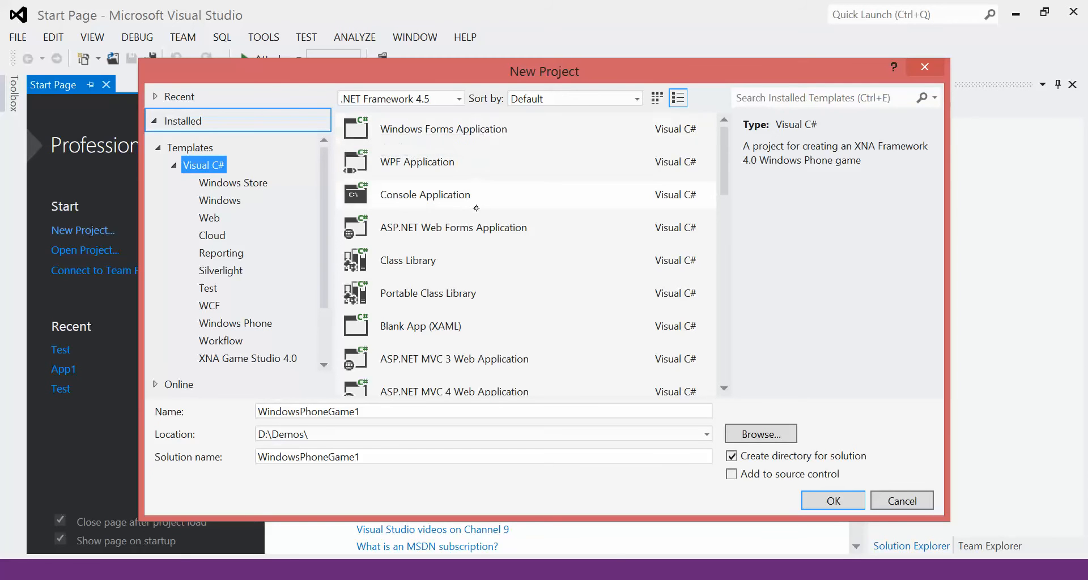
{"action": "mouse_move", "coordinate": [475, 193]}
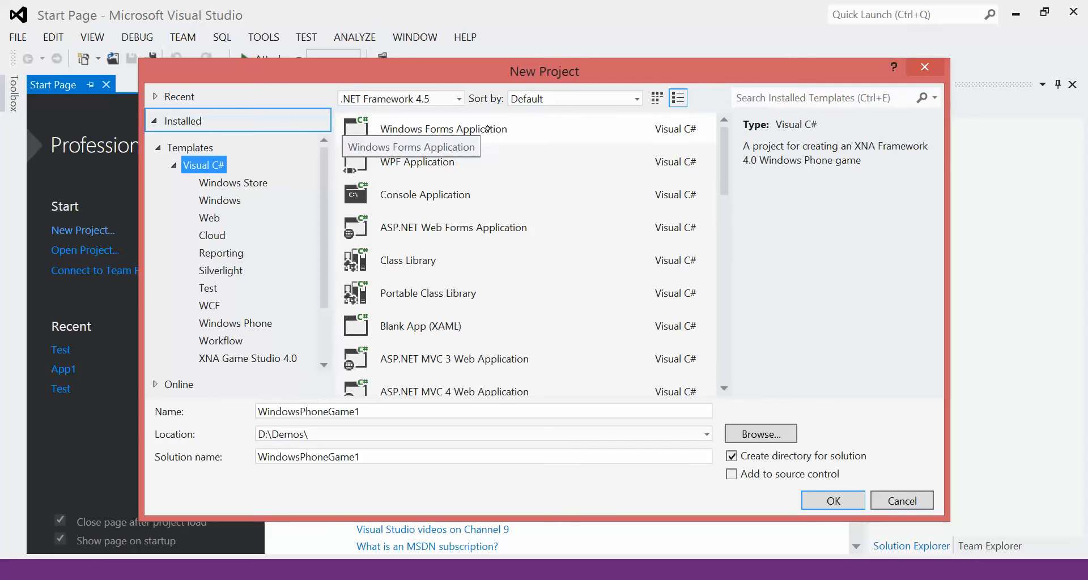
{"action": "left_click", "coordinate": [443, 128]}
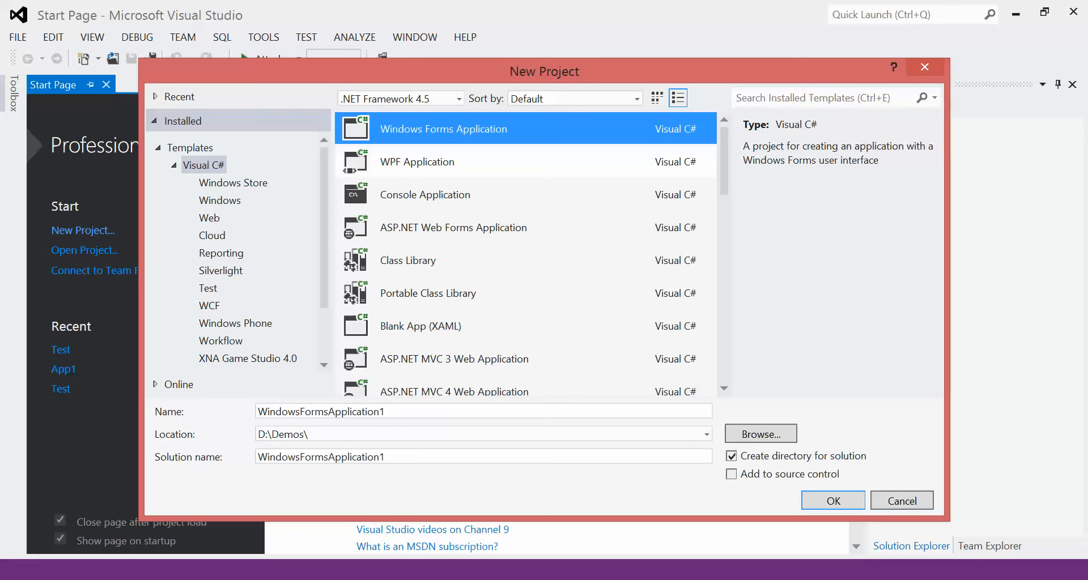
Step: Create a Test folder inside D:\Demos and use it as the project location
{"action": "left_click", "coordinate": [759, 434]}
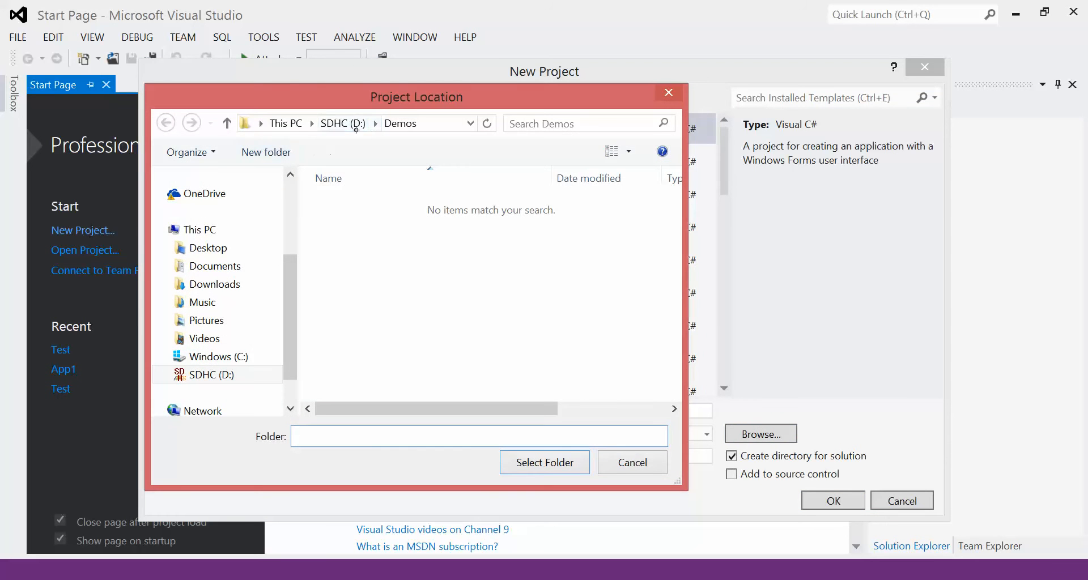
{"action": "left_click", "coordinate": [481, 436]}
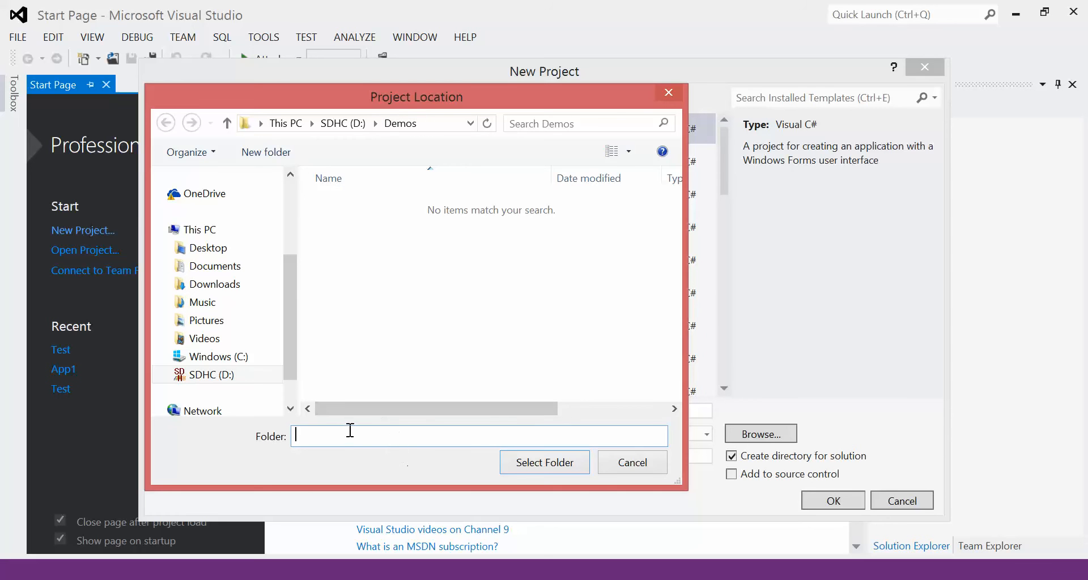
{"action": "left_click", "coordinate": [266, 152]}
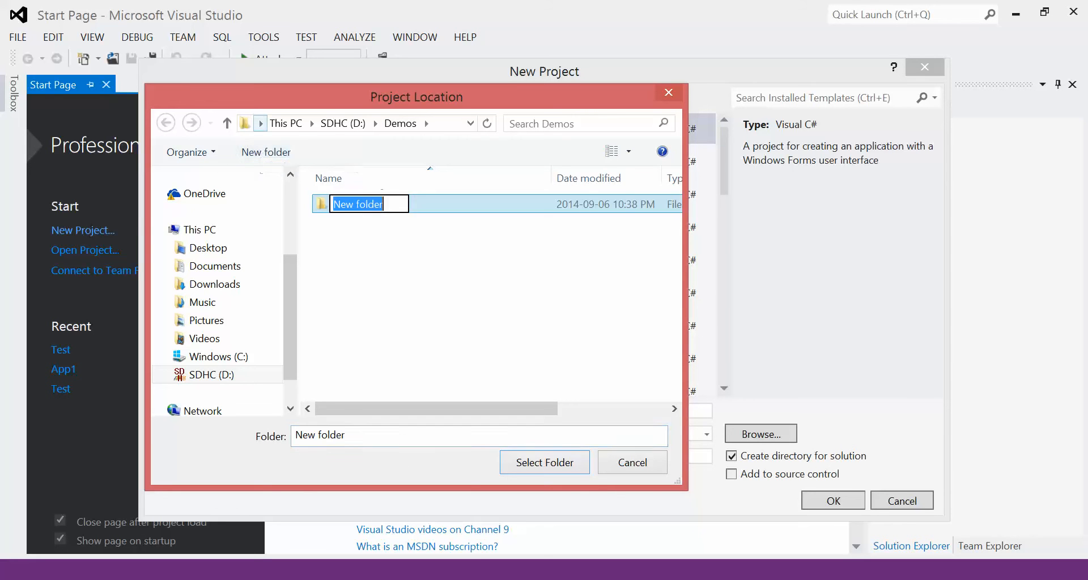
{"action": "type", "text": "Test"}
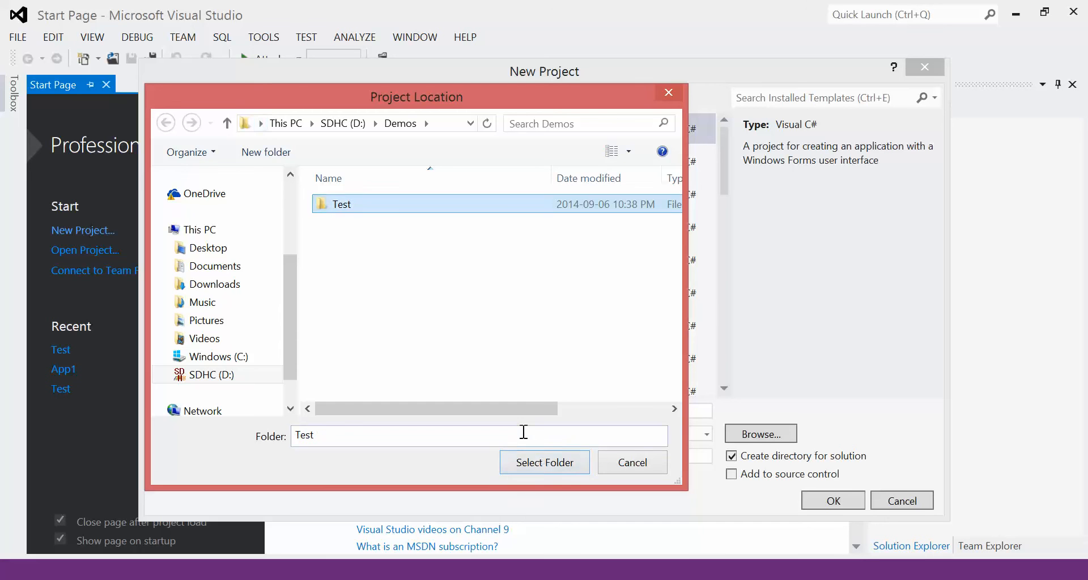
{"action": "left_click", "coordinate": [544, 462]}
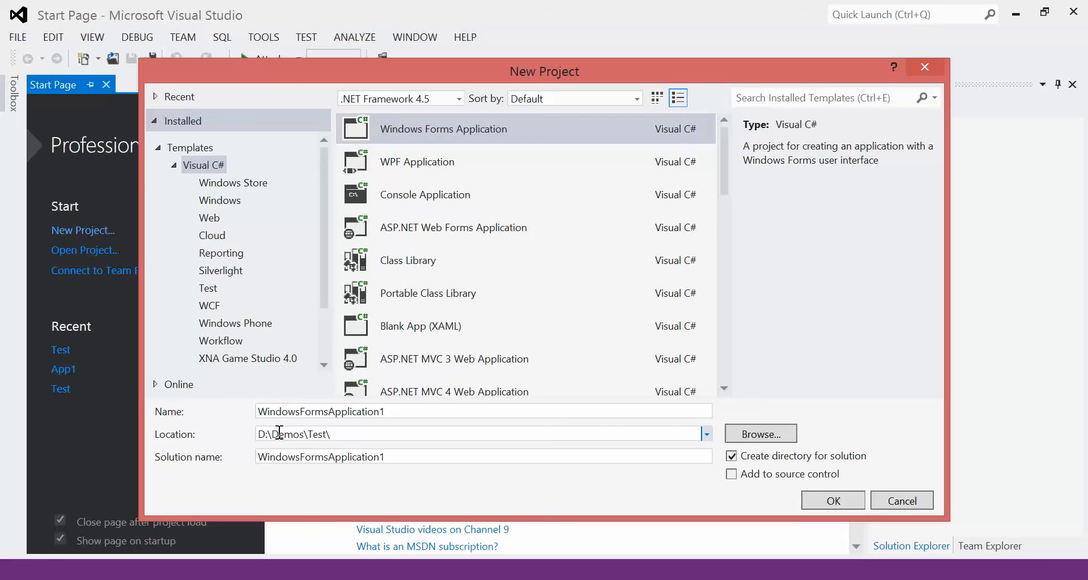
{"action": "mouse_move", "coordinate": [333, 412]}
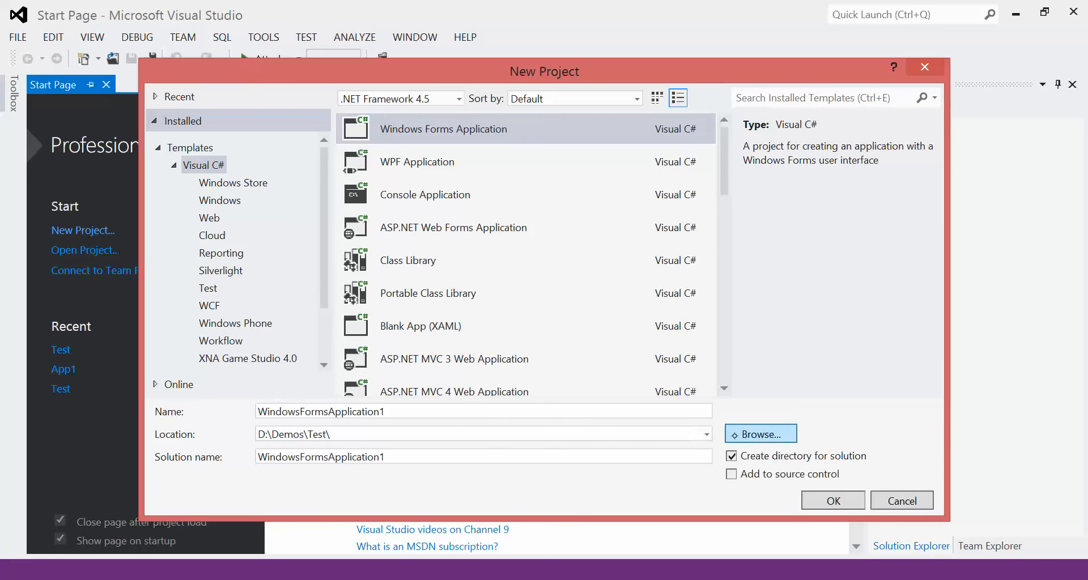
{"action": "mouse_move", "coordinate": [759, 434]}
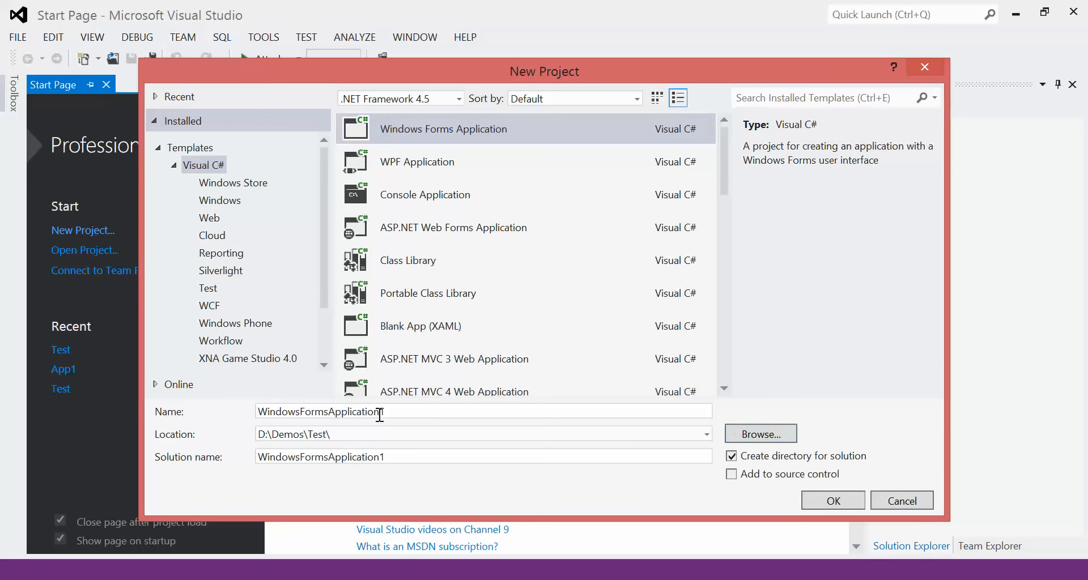
Step: Name the project DemoFormApp and create it in D:\Demos\Test
{"action": "type", "text": "1"}
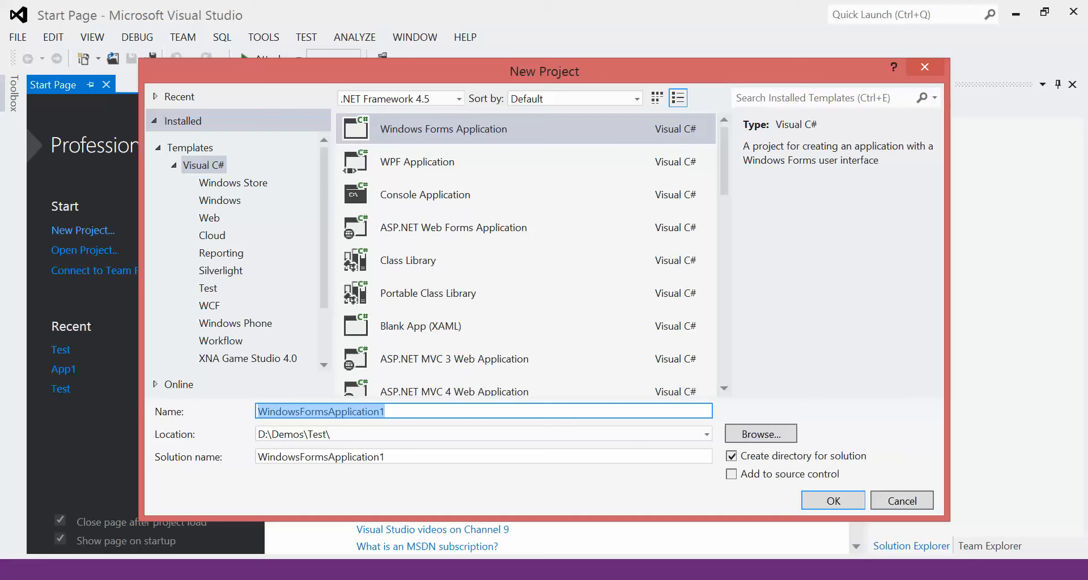
{"action": "type", "text": "DemoFor"}
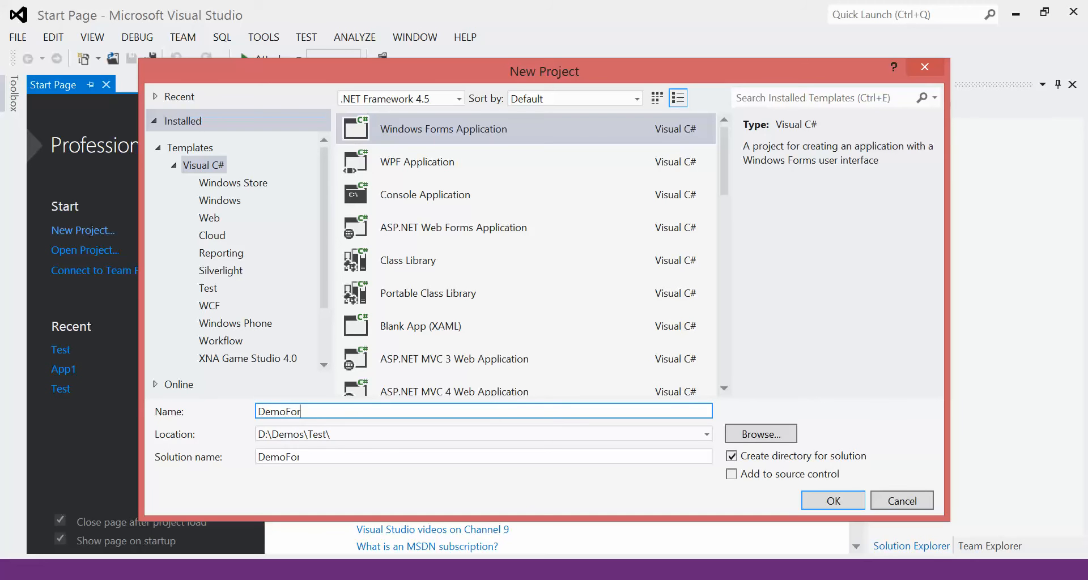
{"action": "type", "text": "mApp"}
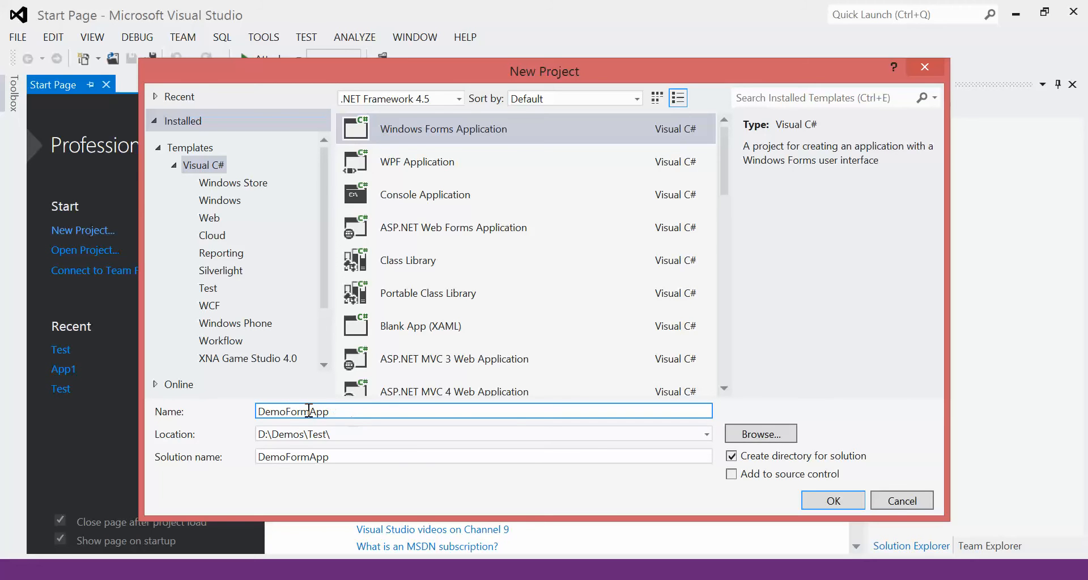
{"action": "mouse_move", "coordinate": [332, 441]}
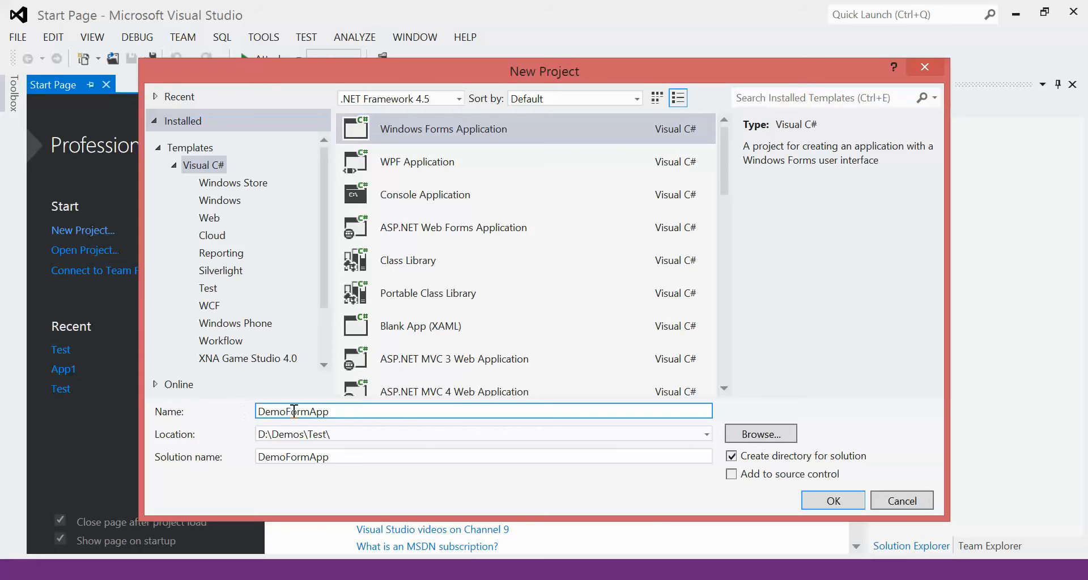
{"action": "mouse_move", "coordinate": [338, 416]}
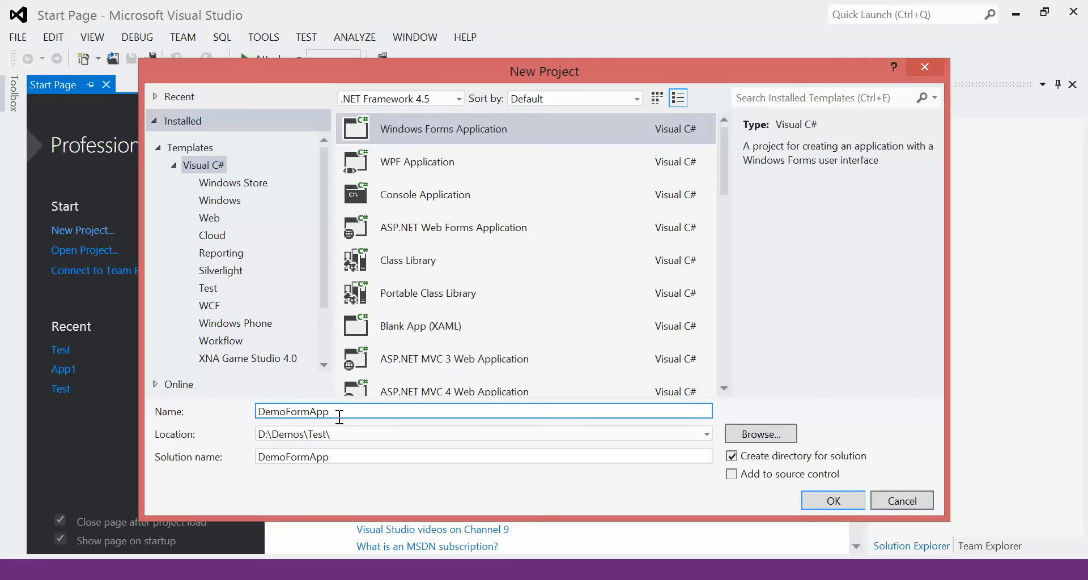
{"action": "mouse_move", "coordinate": [833, 501]}
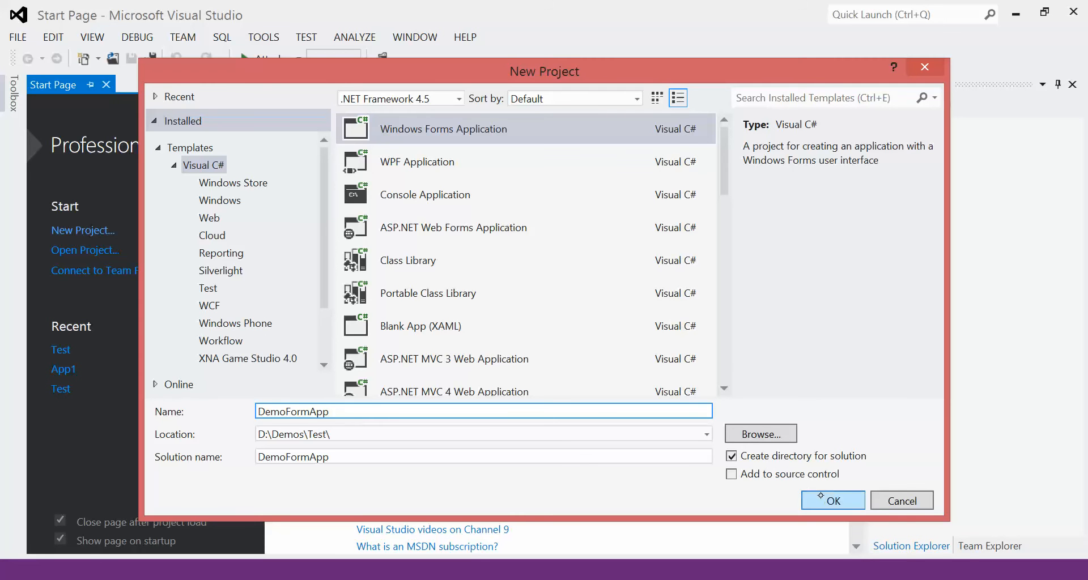
{"action": "left_click", "coordinate": [833, 499]}
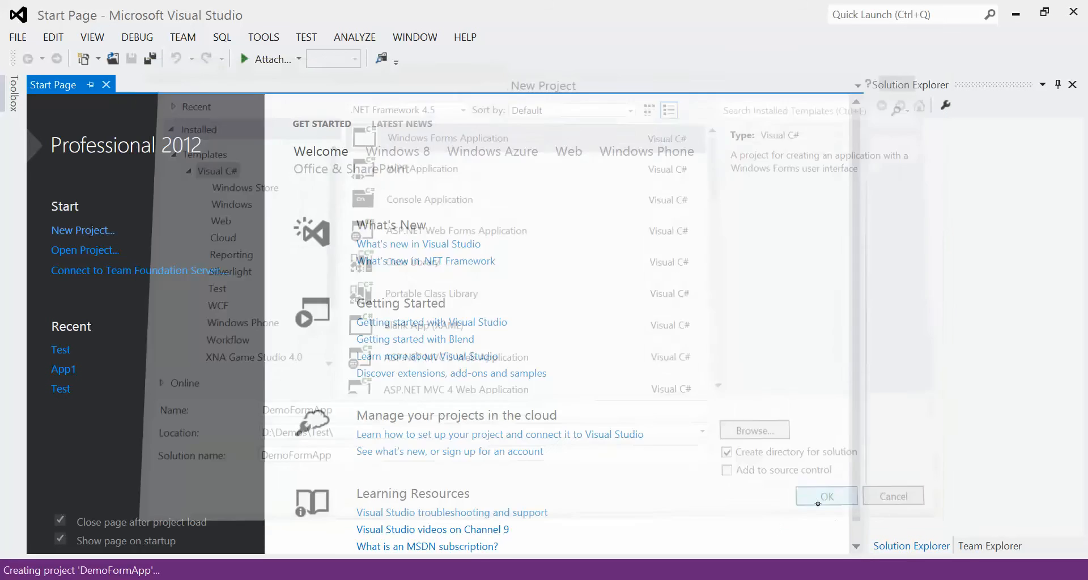
Step: Select the blank Form1 in the designer to list its properties
{"action": "left_click", "coordinate": [825, 495]}
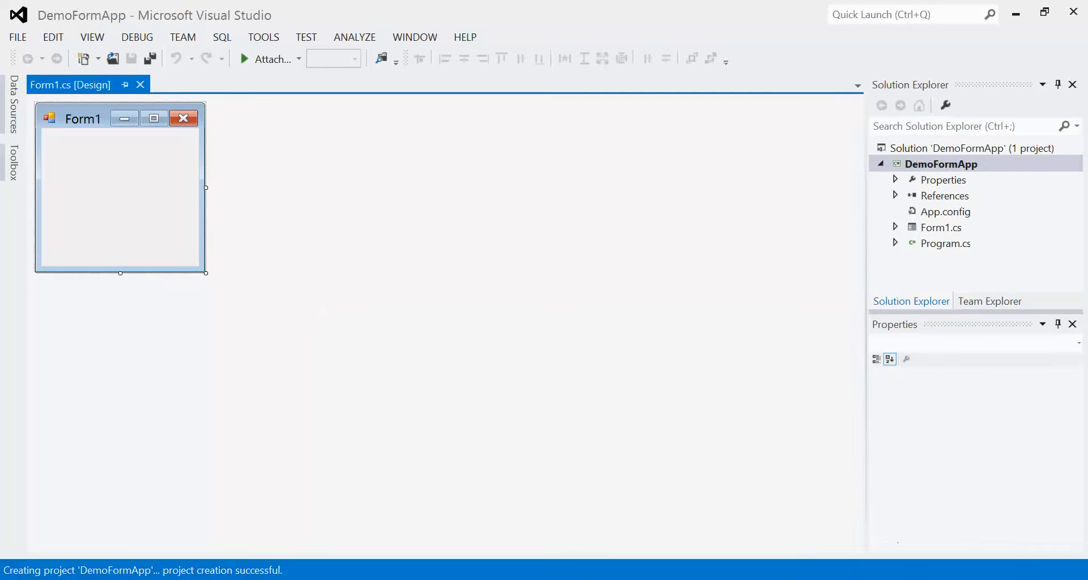
{"action": "left_click", "coordinate": [119, 194]}
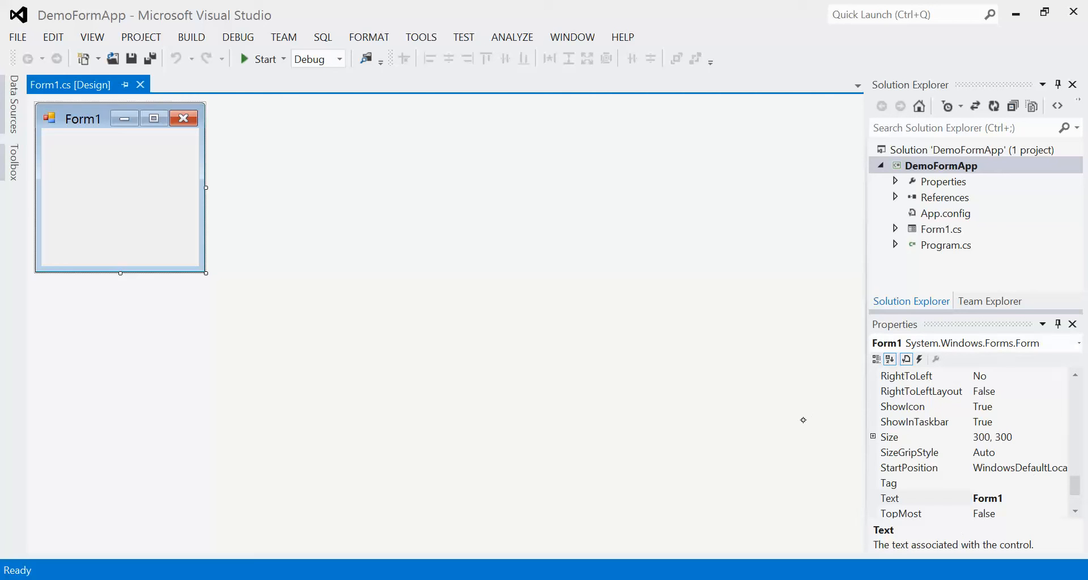
{"action": "mouse_move", "coordinate": [961, 410]}
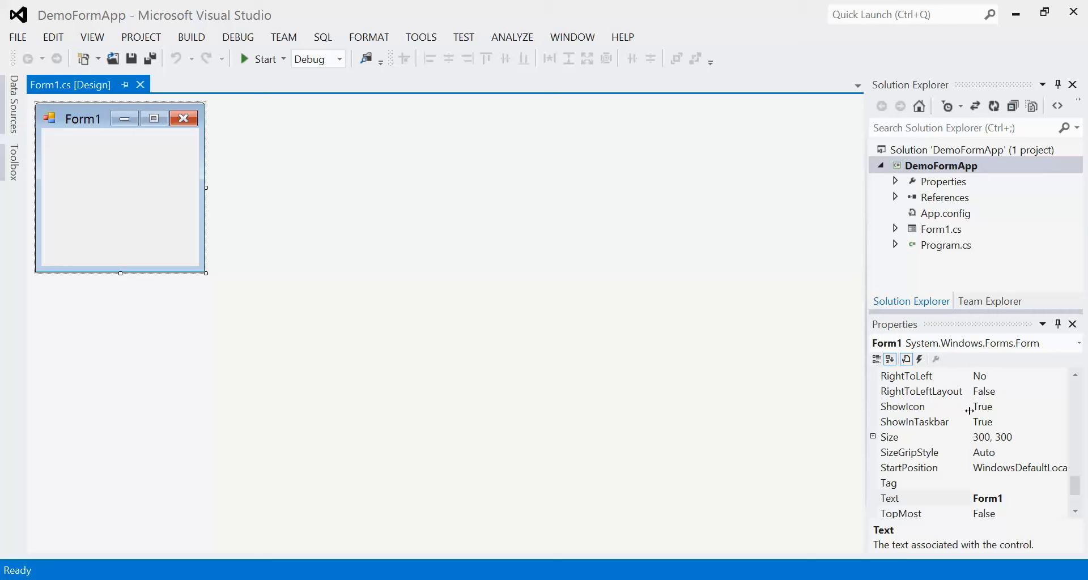
Step: Rename Form1.cs in Solution Explorer to frmDemoApp.cs
{"action": "left_click", "coordinate": [941, 227]}
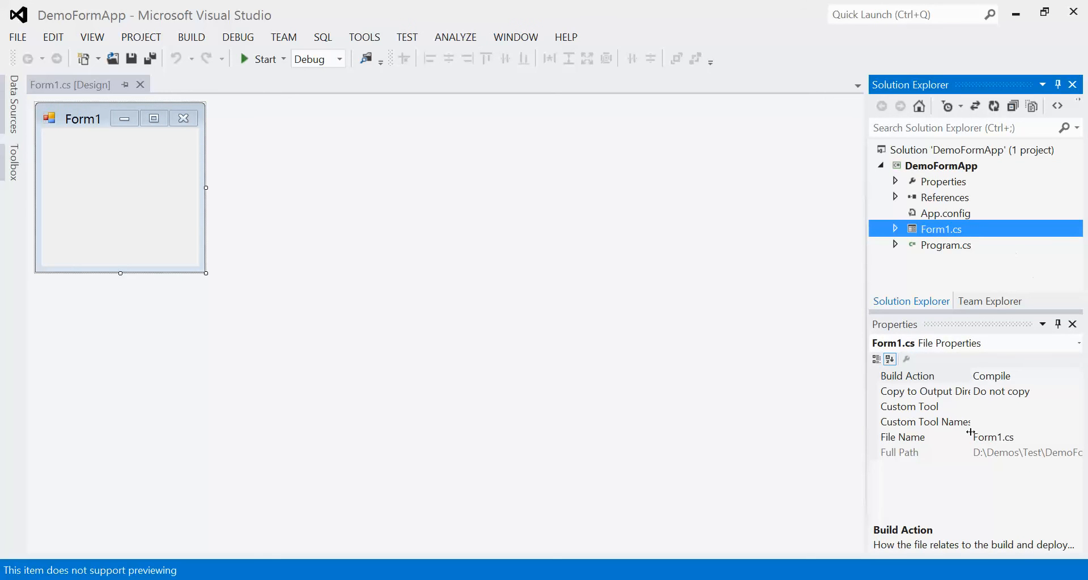
{"action": "mouse_move", "coordinate": [978, 436]}
{"action": "type", "text": "frmDemoApp"}
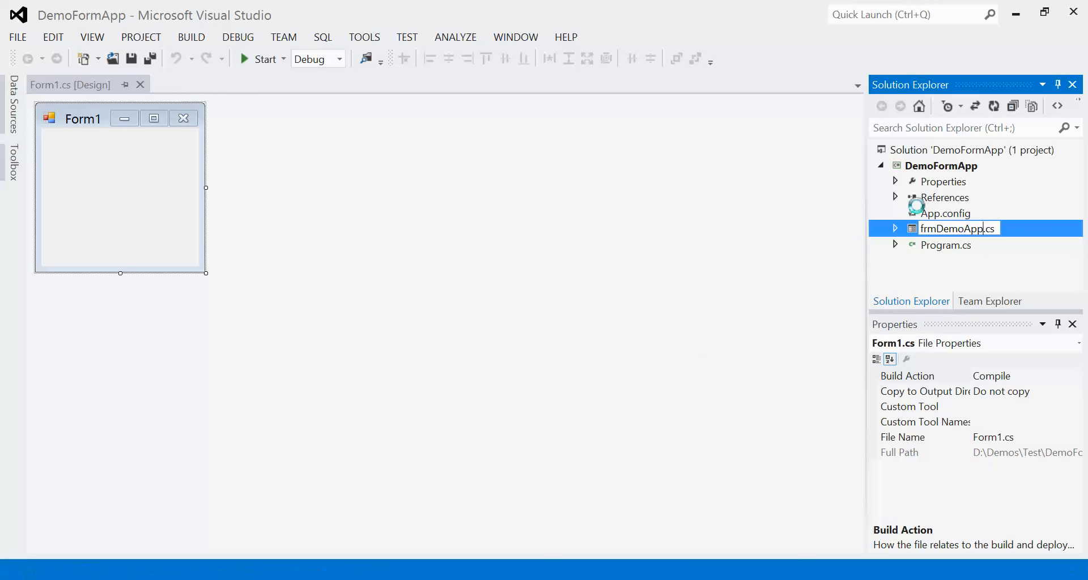
{"action": "key", "text": "Return"}
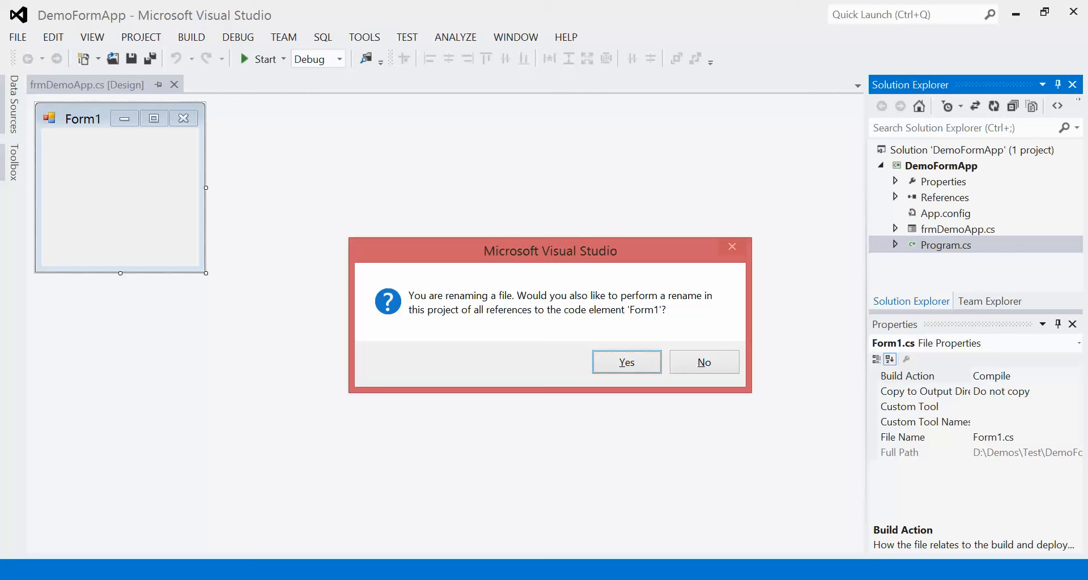
Step: Accept renaming all Form1 references to frmDemoApp and head to a new project
{"action": "left_click", "coordinate": [625, 361]}
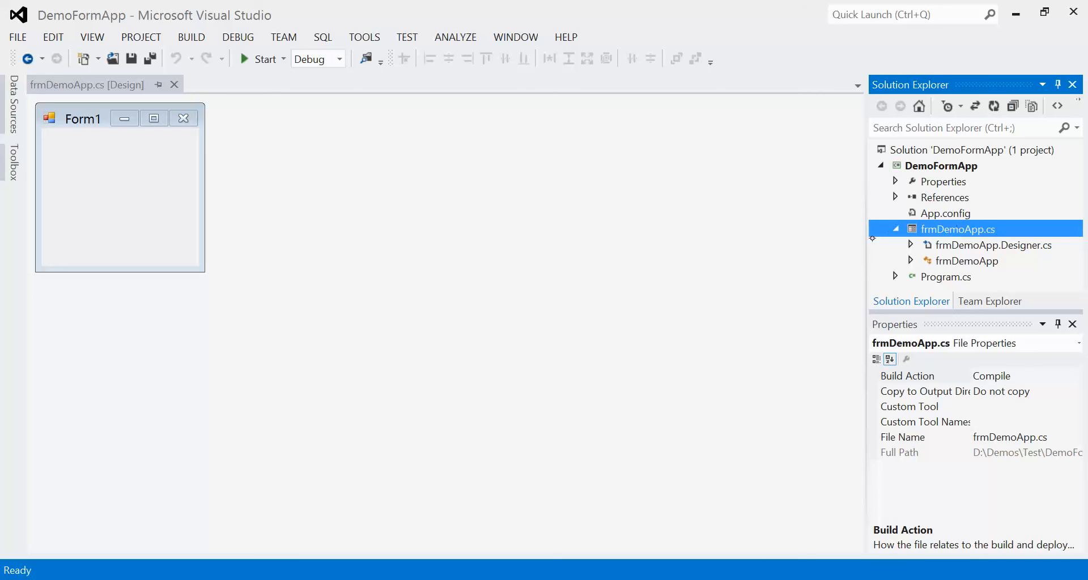
{"action": "mouse_move", "coordinate": [87, 83]}
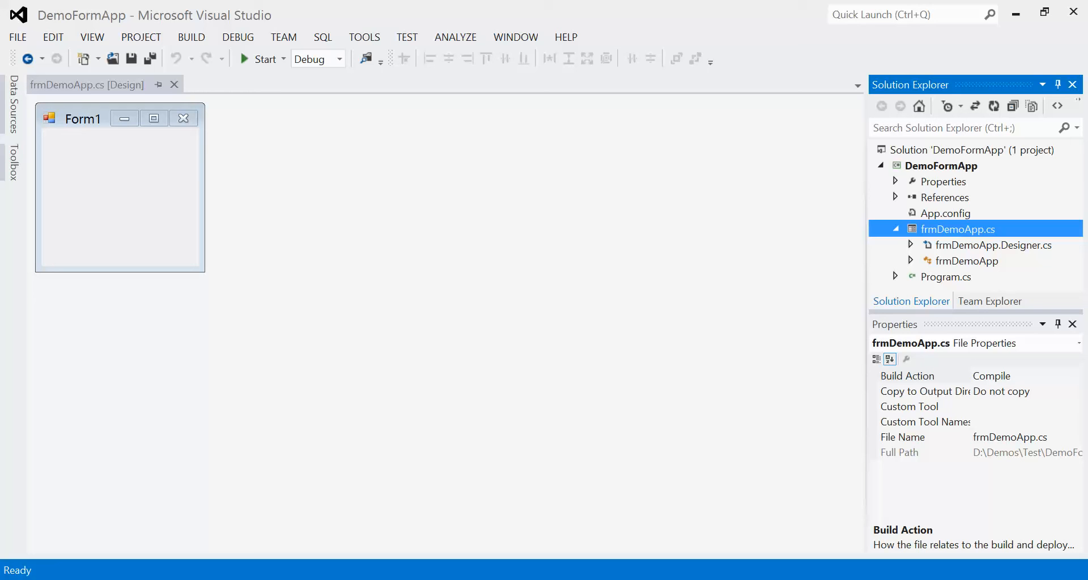
{"action": "left_click", "coordinate": [17, 36]}
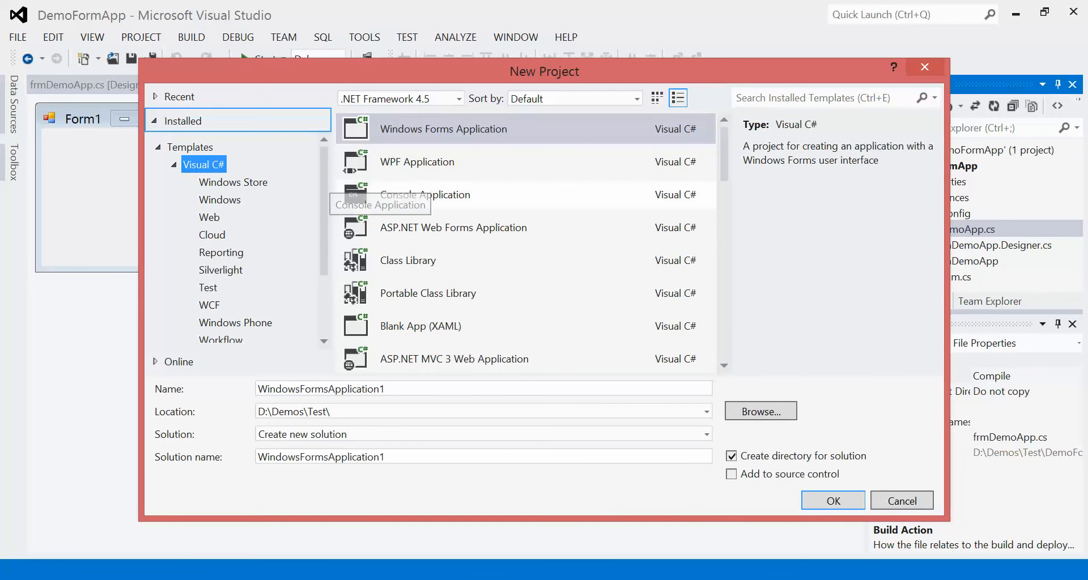
Step: Submit a Console Application project named ConsoleDemoApp
{"action": "left_click", "coordinate": [424, 193]}
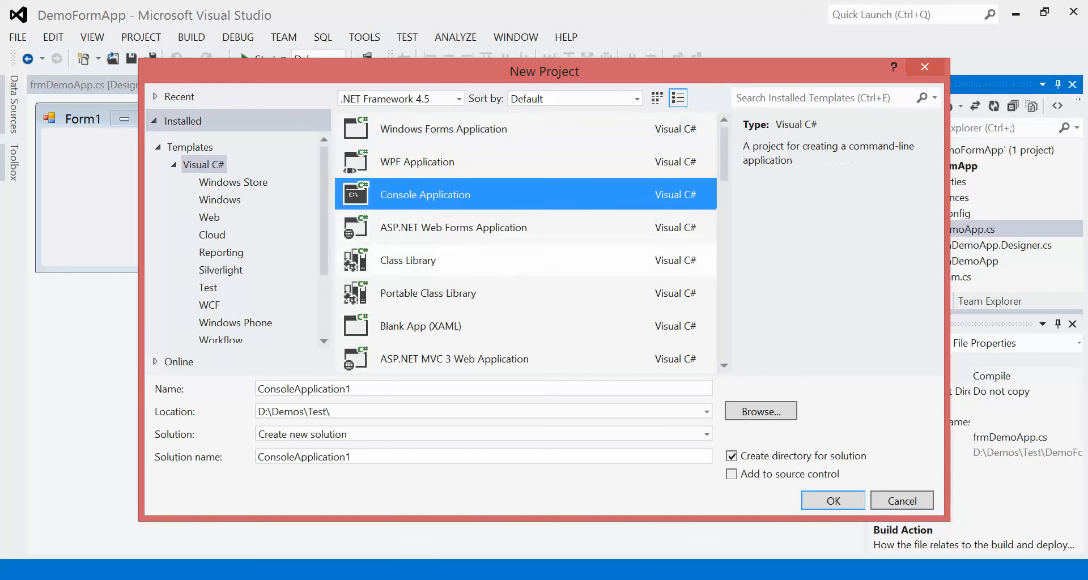
{"action": "left_click", "coordinate": [340, 411]}
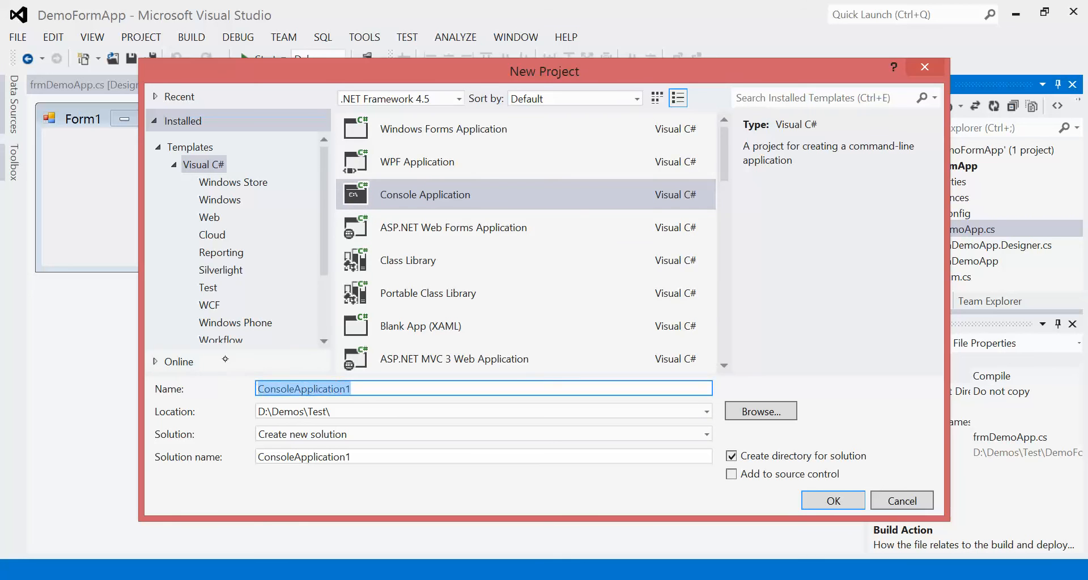
{"action": "mouse_move", "coordinate": [178, 360]}
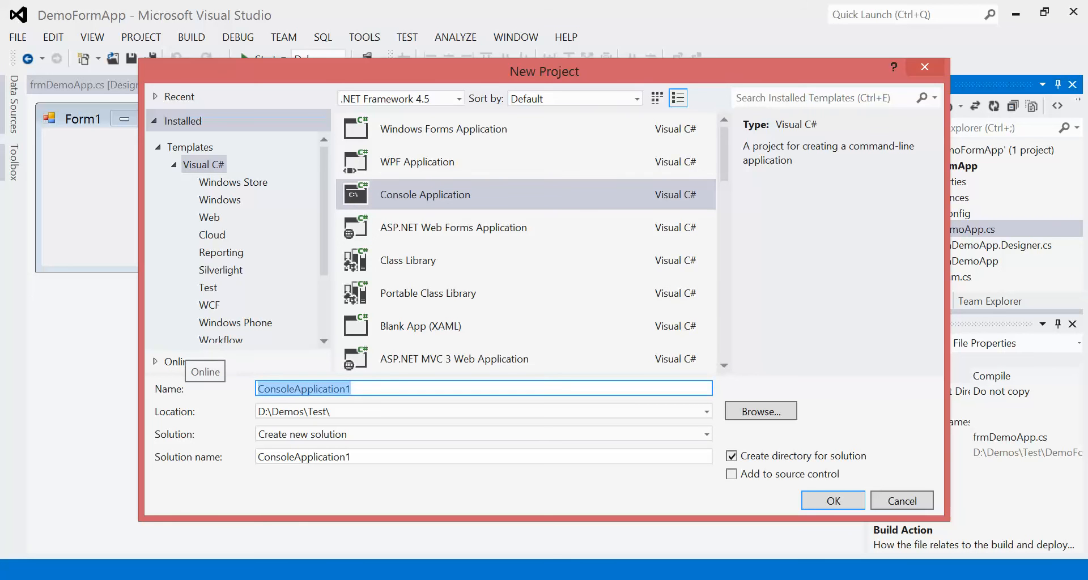
{"action": "type", "text": "ConsoleDemoA"}
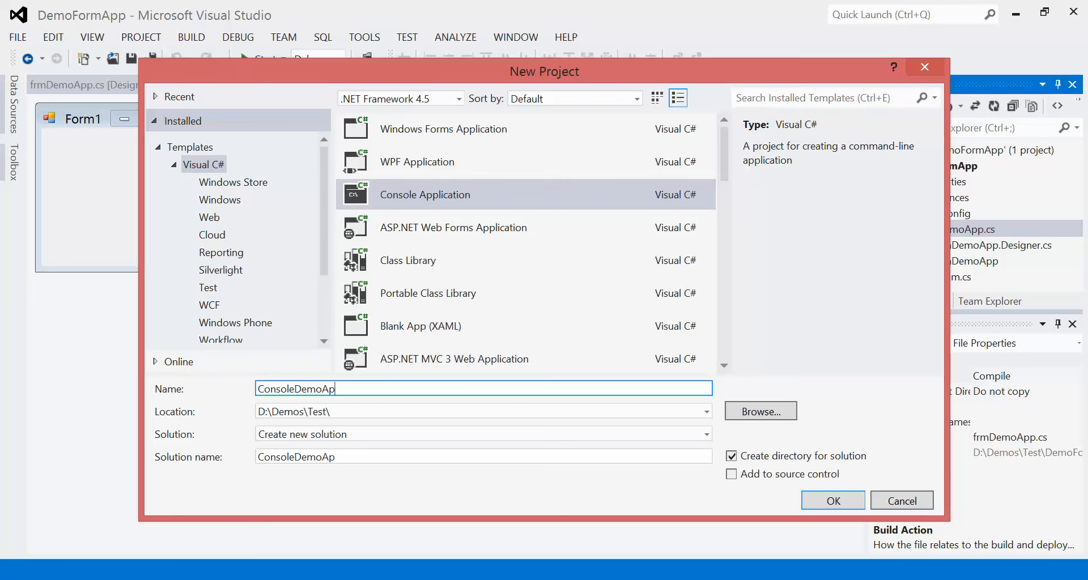
{"action": "type", "text": "p"}
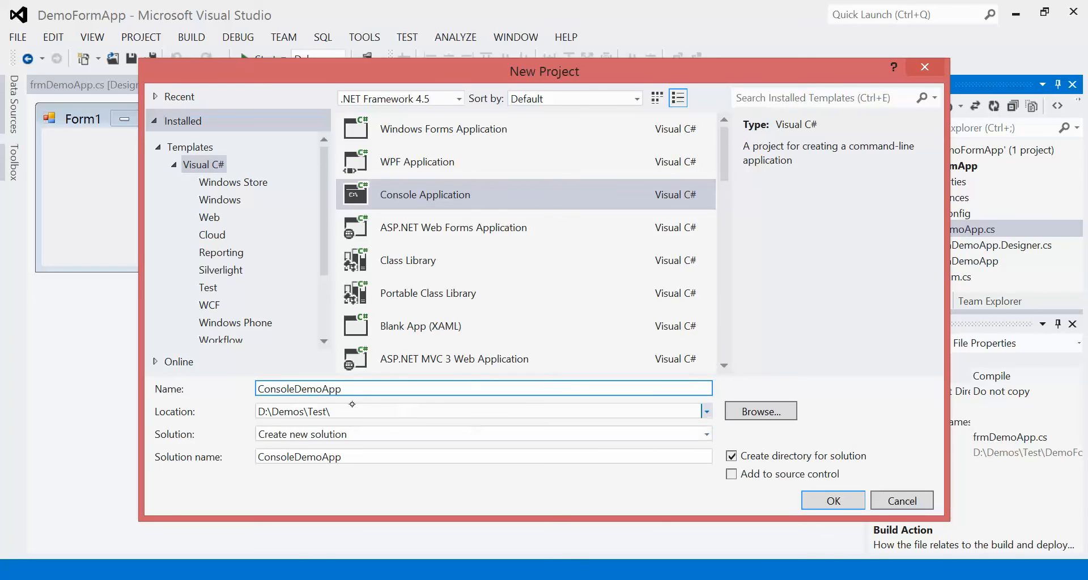
{"action": "left_click", "coordinate": [832, 500]}
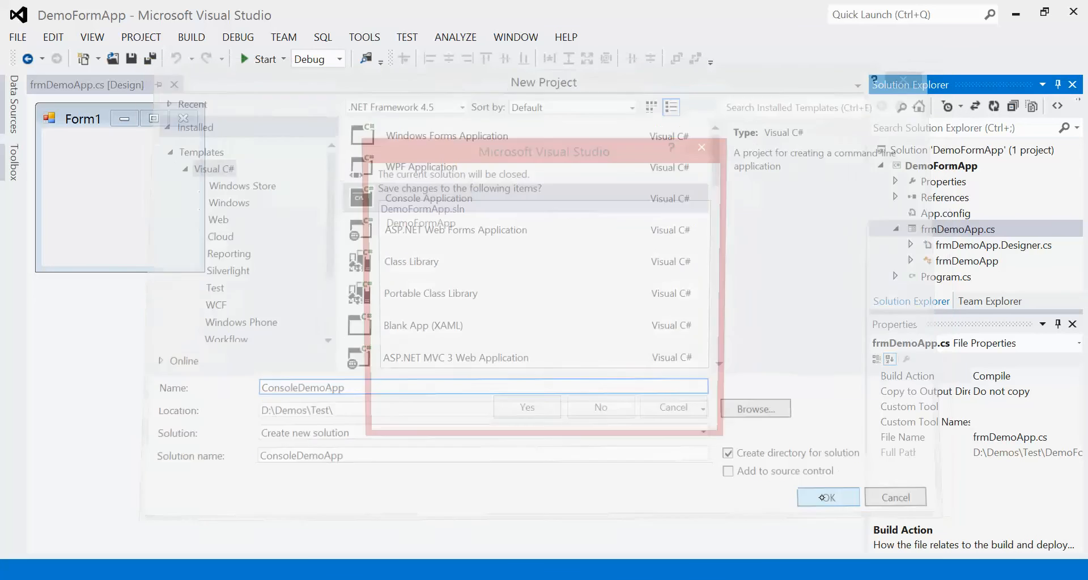
{"action": "left_click", "coordinate": [827, 497]}
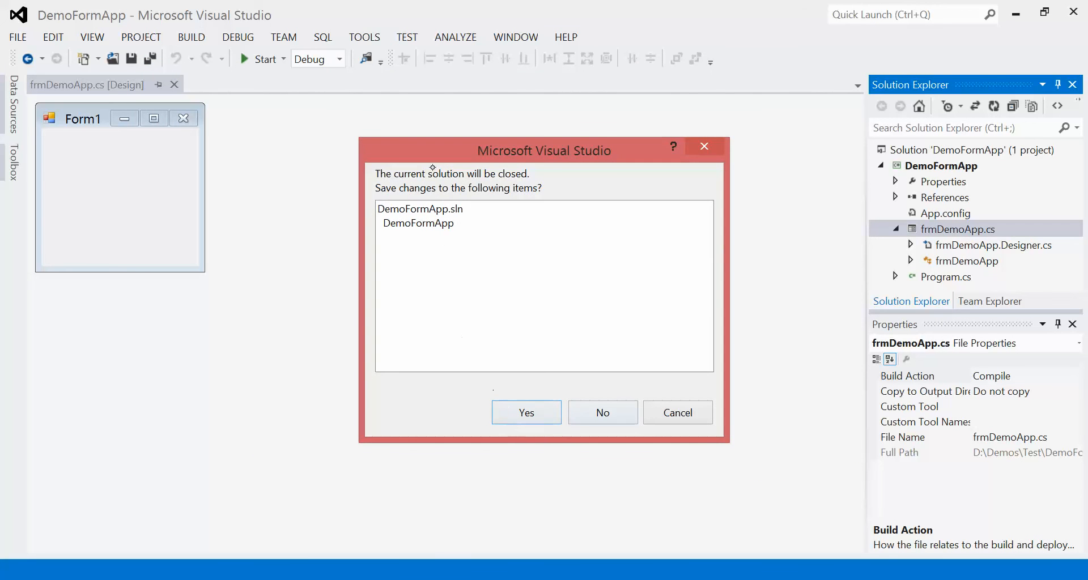
Step: Save DemoFormApp, then add blank lines inside Main in ConsoleDemoApp's Program.cs
{"action": "left_click", "coordinate": [526, 412]}
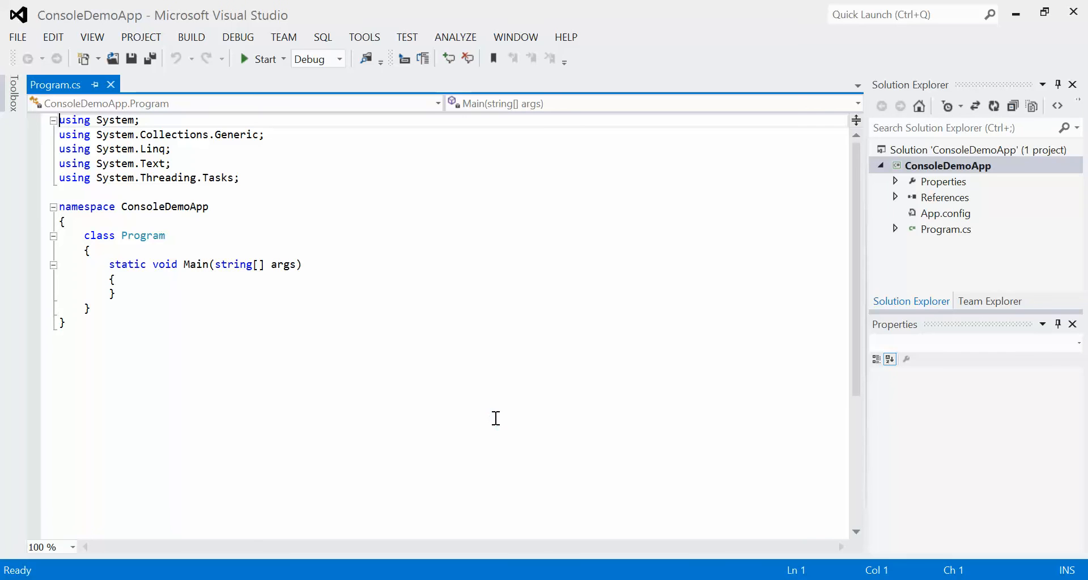
{"action": "mouse_move", "coordinate": [682, 199]}
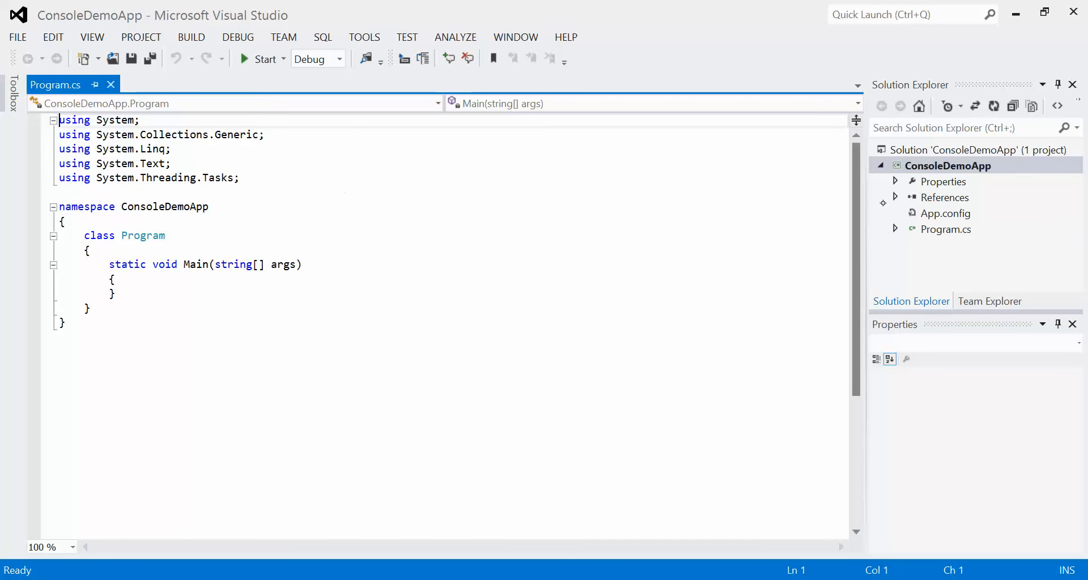
{"action": "left_click", "coordinate": [945, 229]}
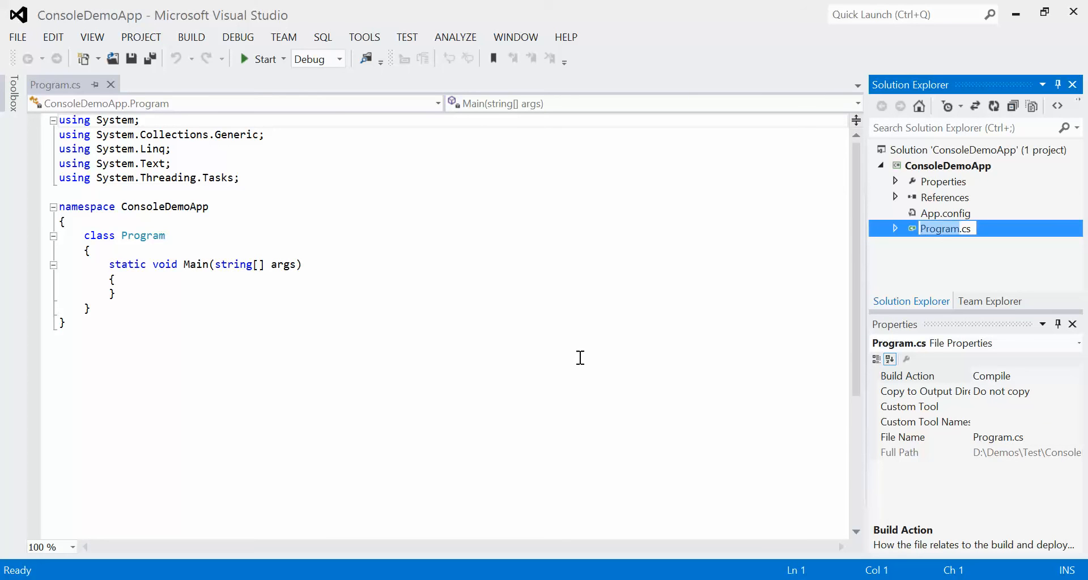
{"action": "left_click", "coordinate": [111, 279]}
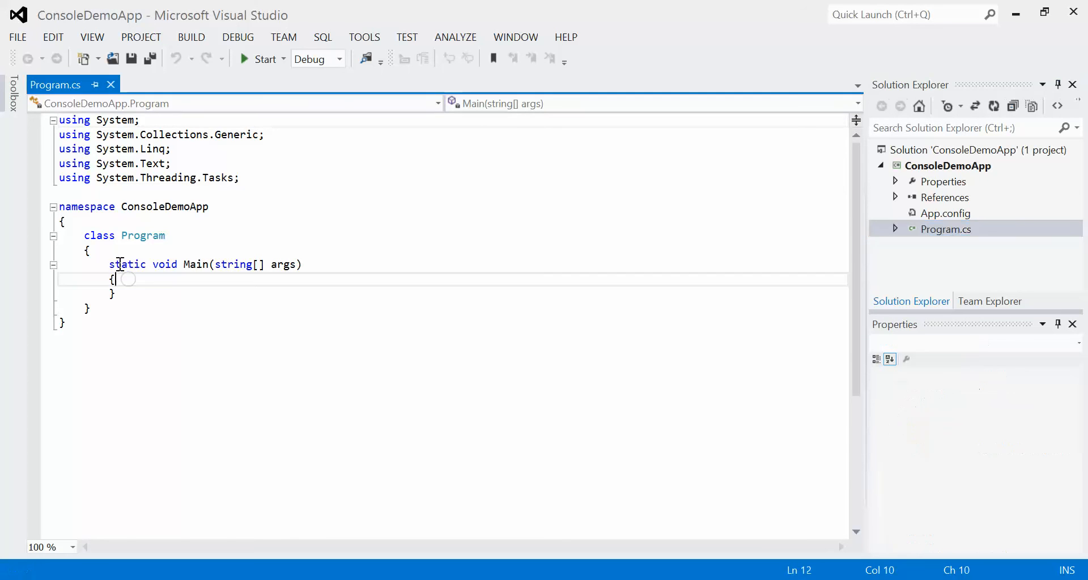
{"action": "key", "text": "enter"}
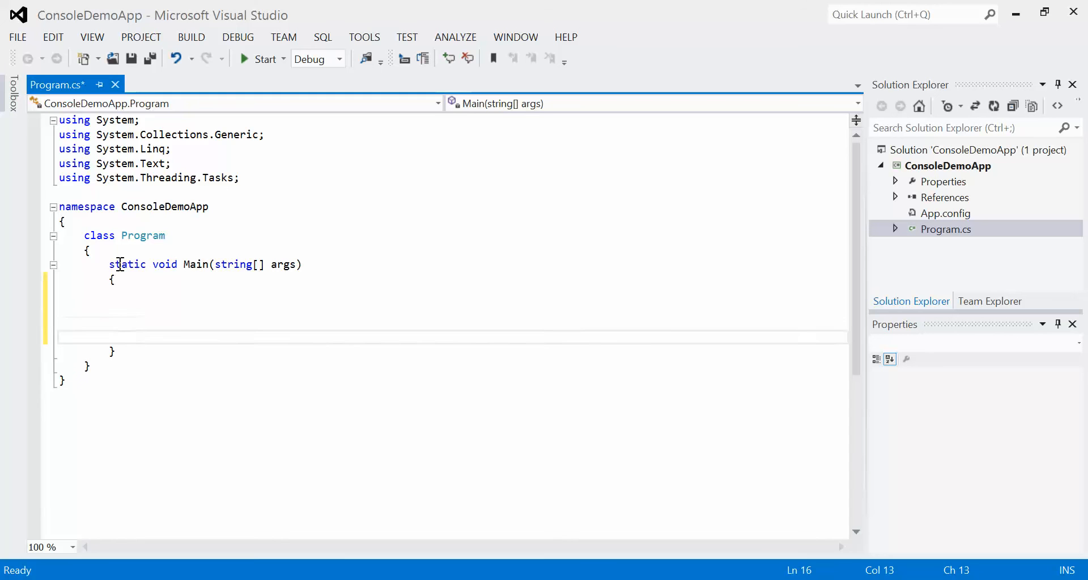
{"action": "left_click", "coordinate": [135, 293]}
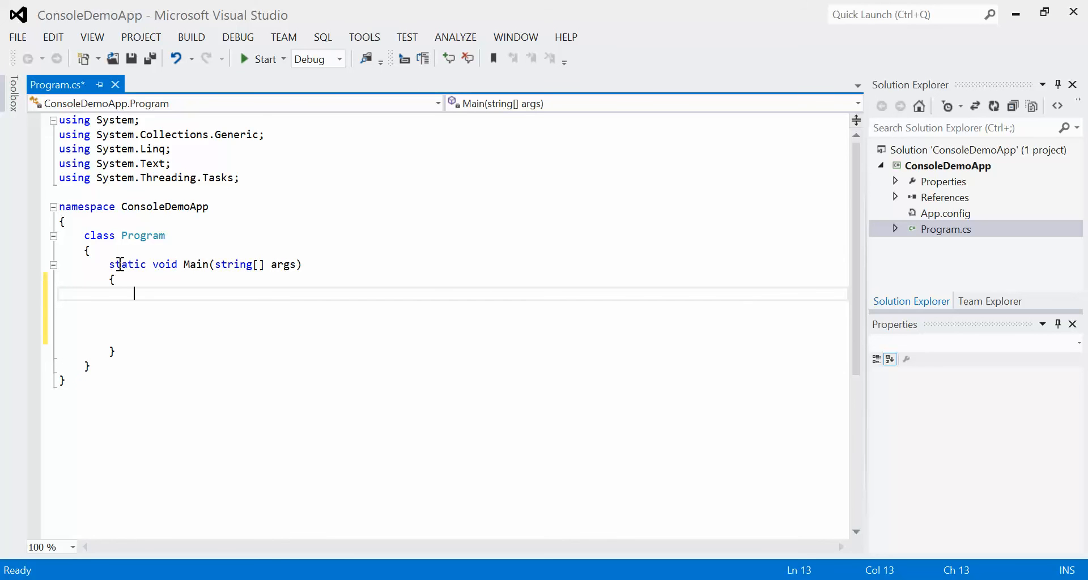